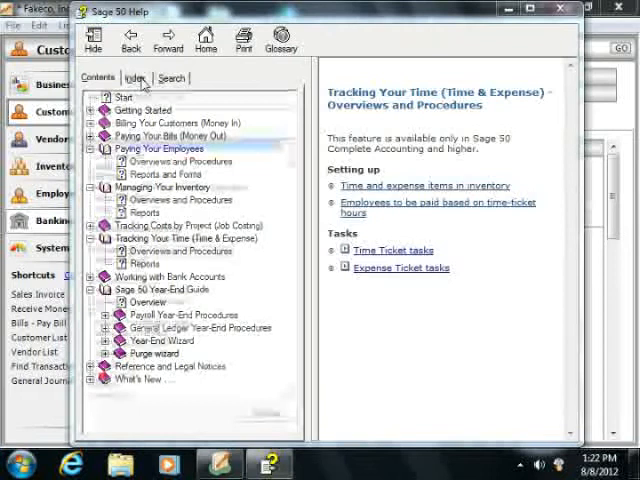
- Show the alphabetical keyword index instead of the table of contents
left_click(134, 78)
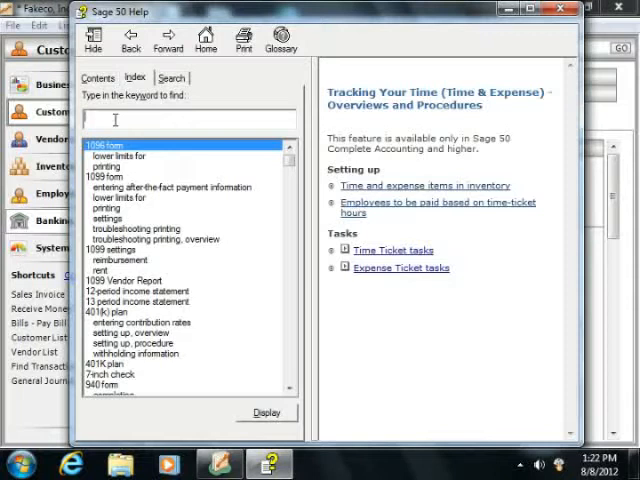
- Look up "eq" in the index and select the "equity doesn't close" entry
type("e")
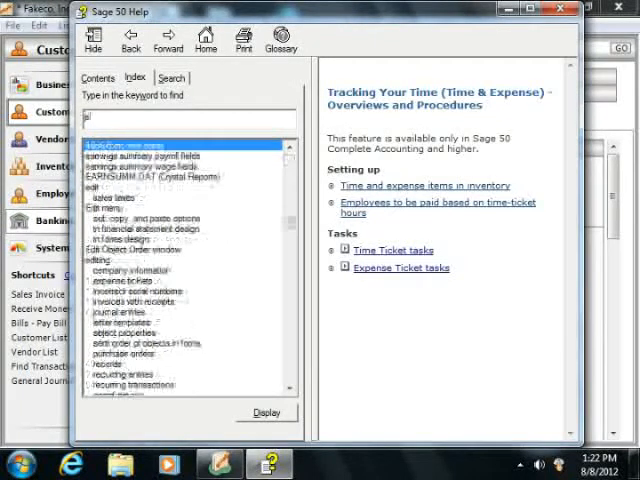
type("q")
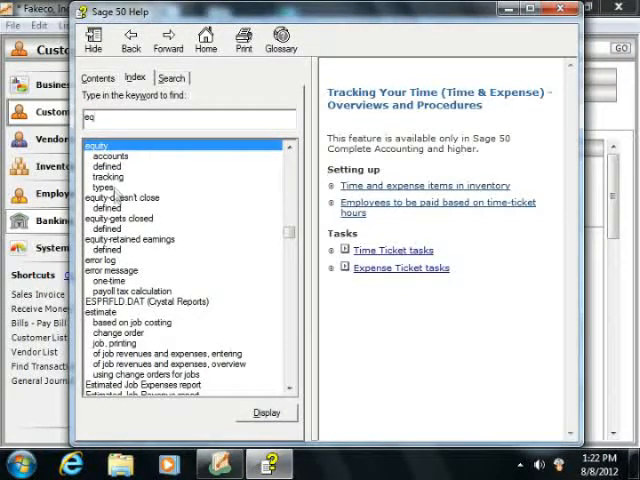
left_click(120, 196)
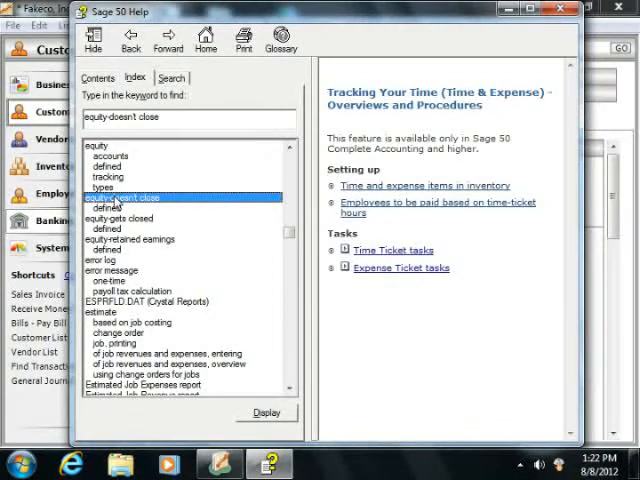